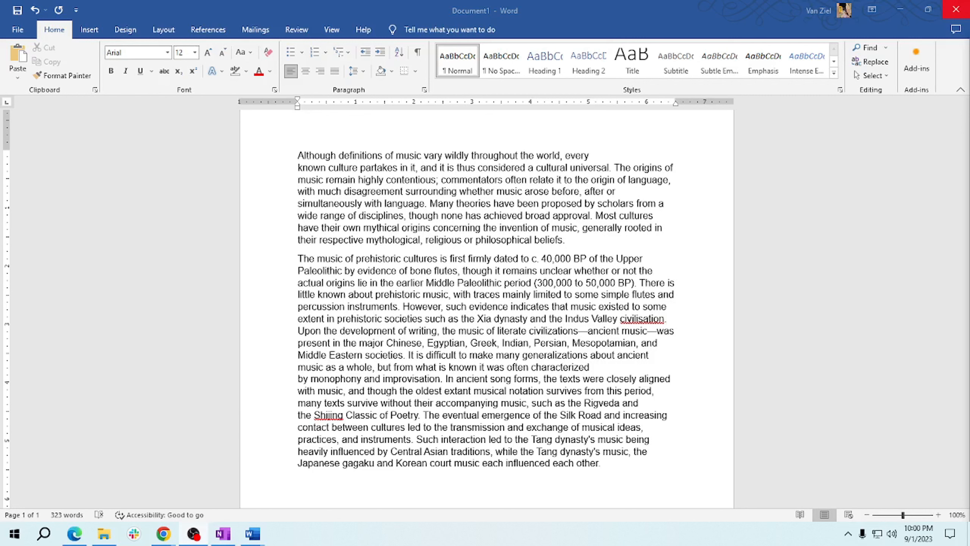
pyautogui.moveTo(146, 194)
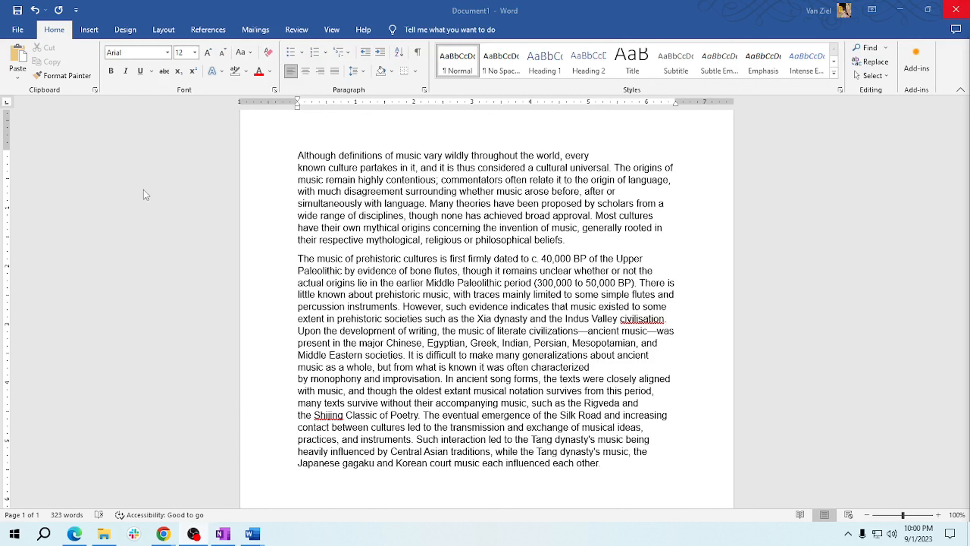
pyautogui.moveTo(423, 184)
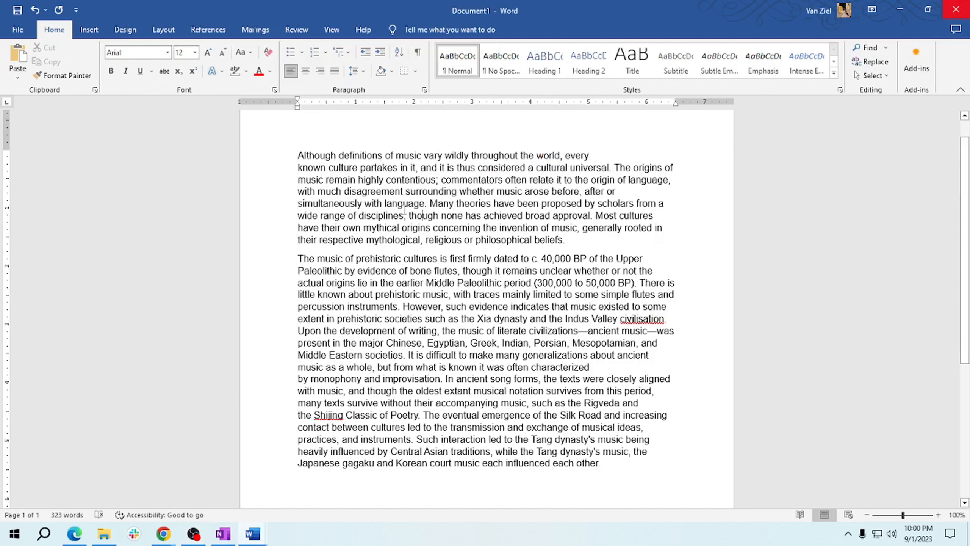
# Select the sentence 'Many theories have been proposed by scholars…broad approval.' in the first paragraph.
pyautogui.moveTo(430, 203); pyautogui.dragTo(461, 215)
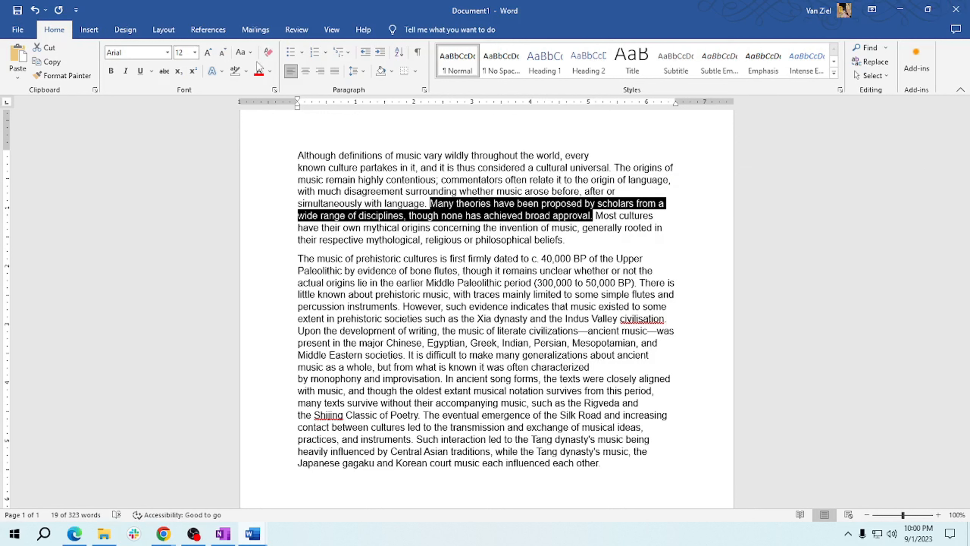
pyautogui.moveTo(234, 70)
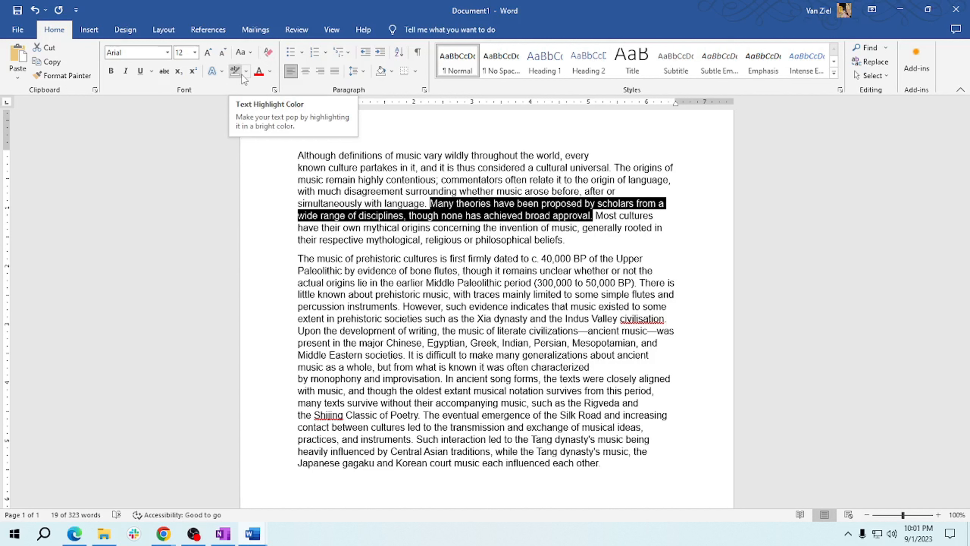
# Apply Bright Green highlighting to the selected sentence via Text Highlight Color.
pyautogui.click(248, 70)
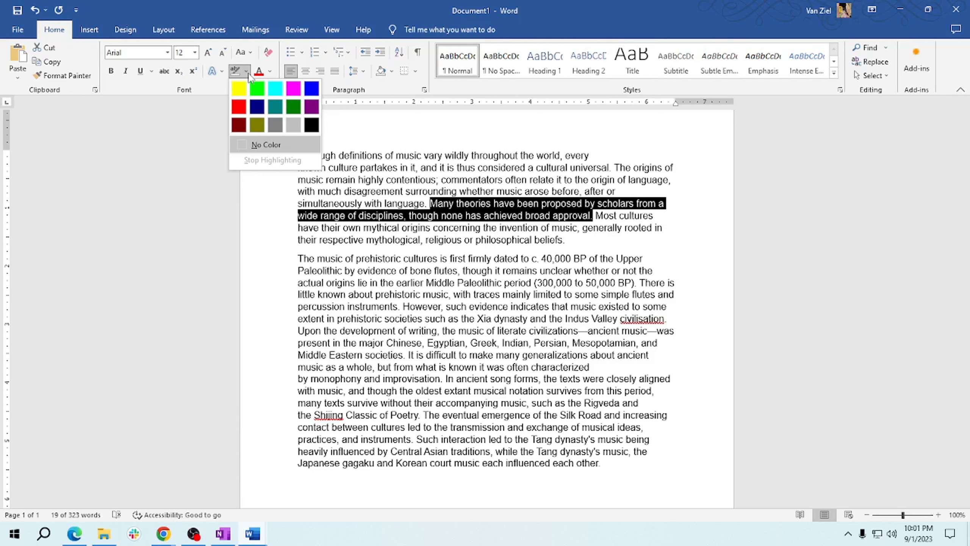
pyautogui.click(256, 107)
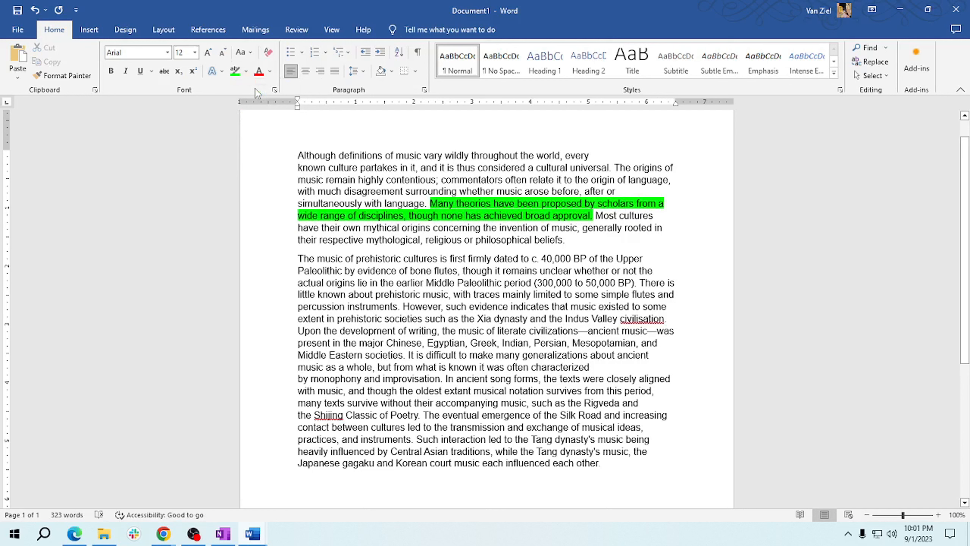
pyautogui.click(593, 216)
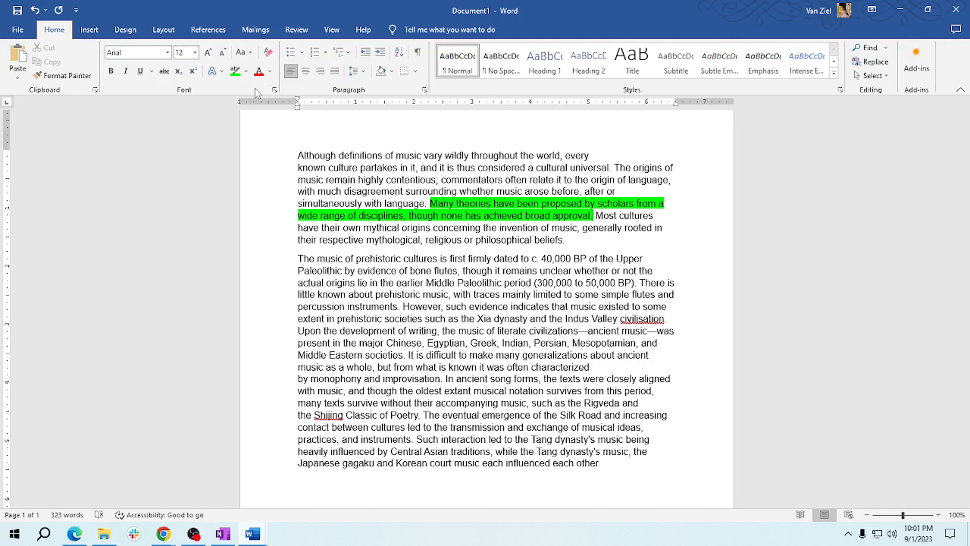
pyautogui.click(592, 215)
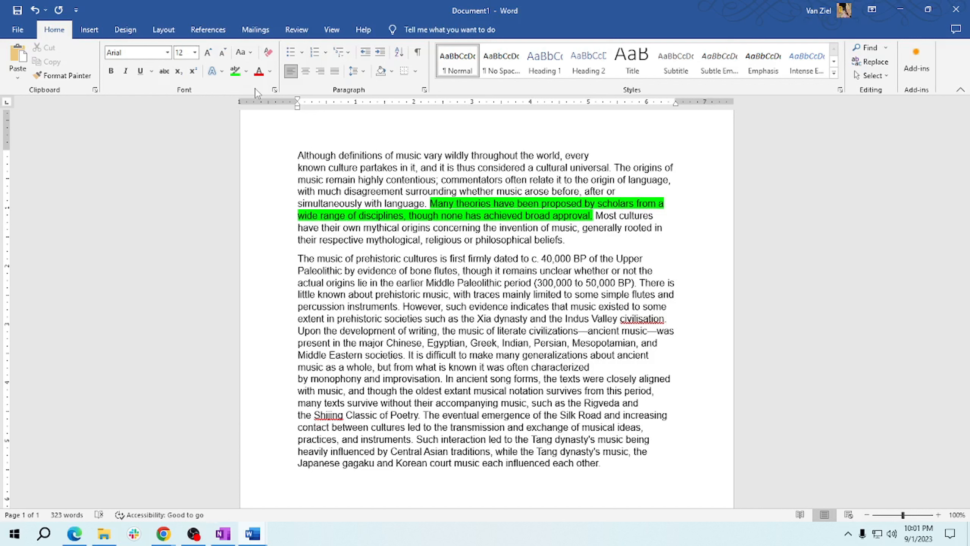
pyautogui.click(593, 215)
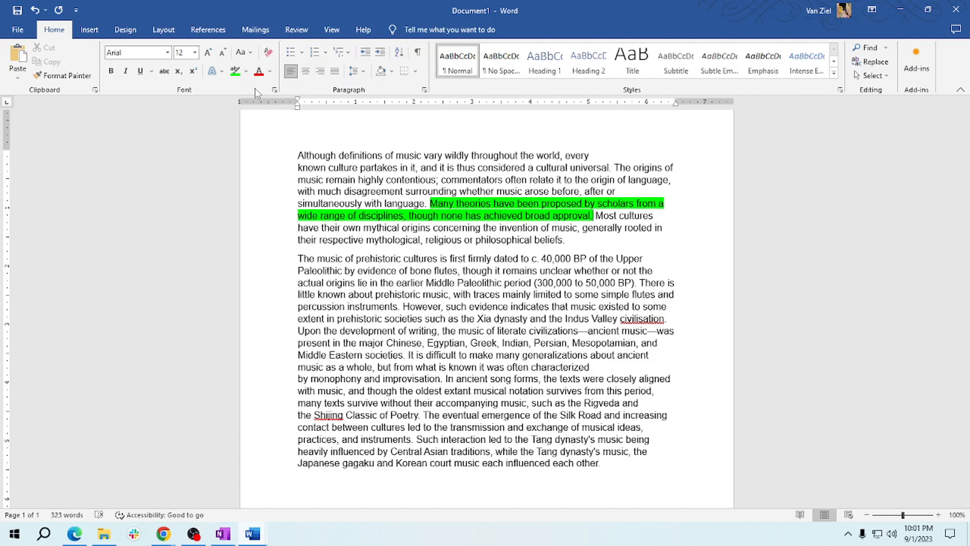